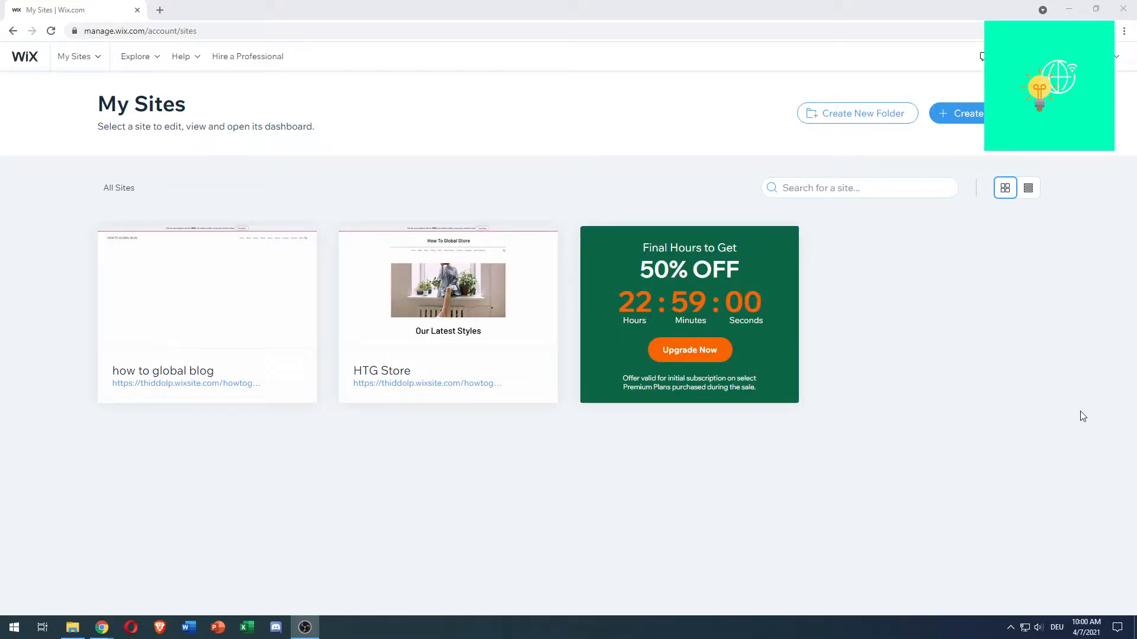
mouse_move(627, 454)
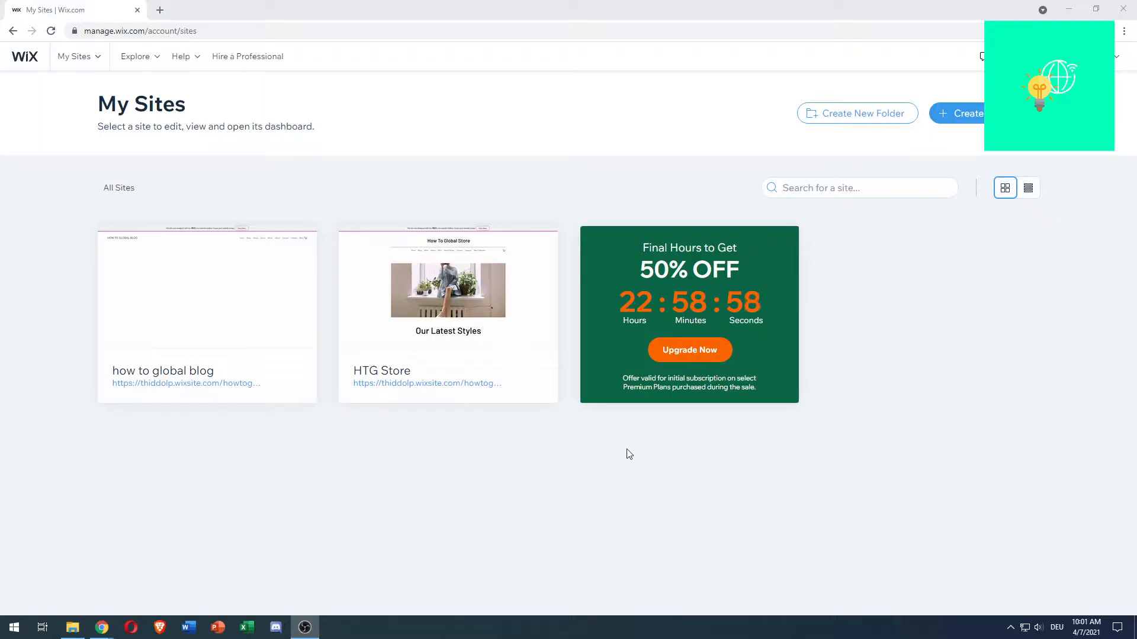
mouse_move(32, 87)
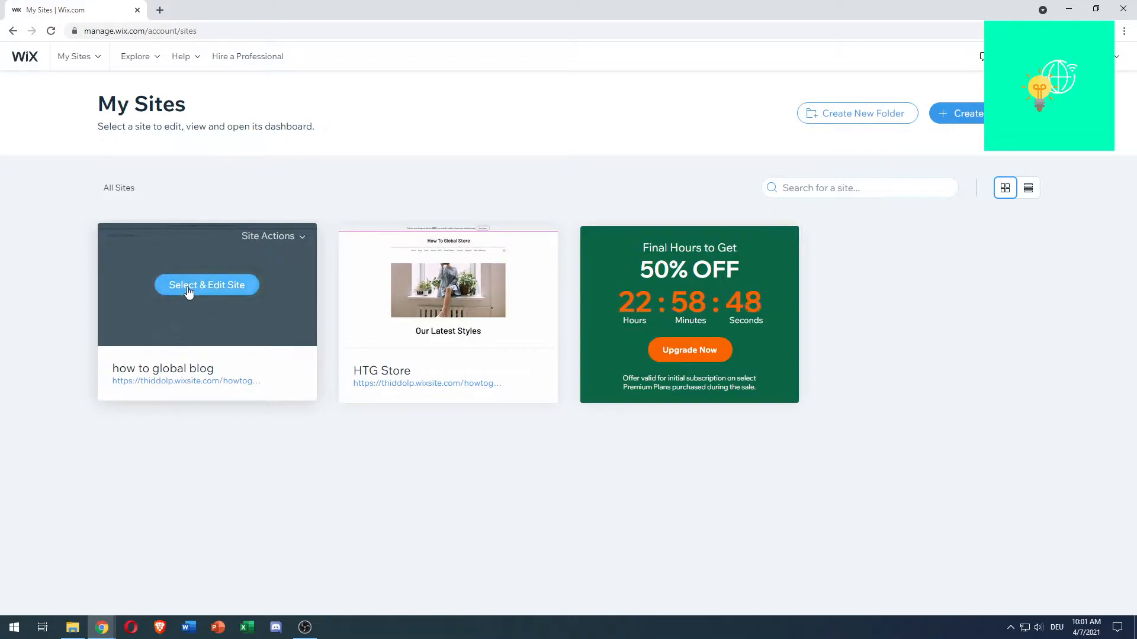
Step: Select the 'how to global' blog site in the Dashboard and open it with Site Actions > Edit Site
left_click(206, 284)
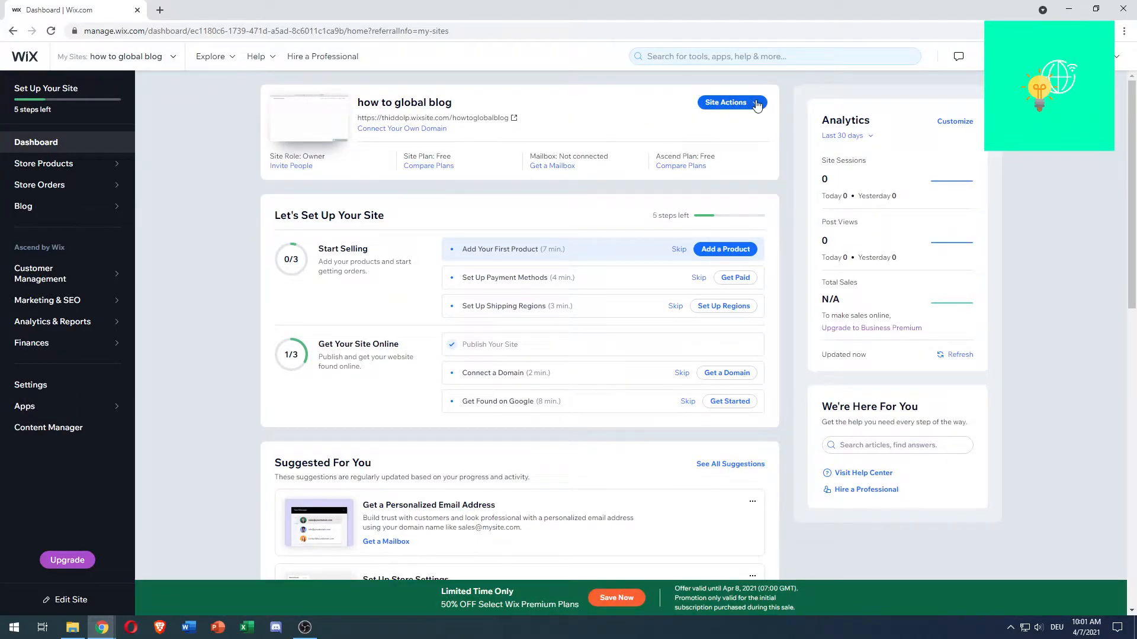
left_click(725, 102)
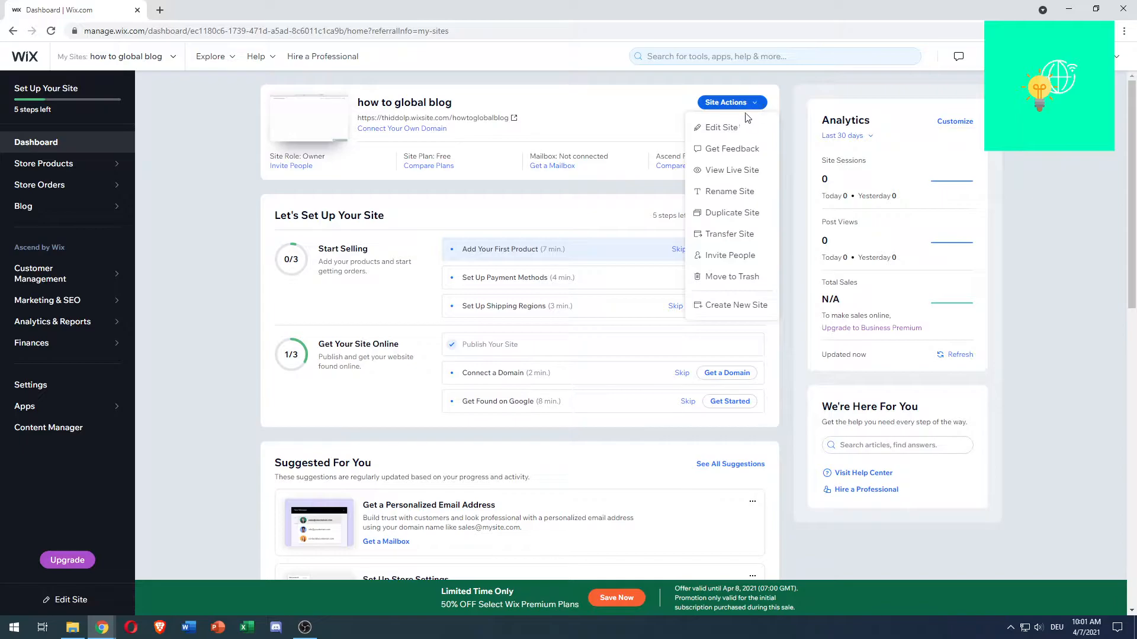
left_click(721, 128)
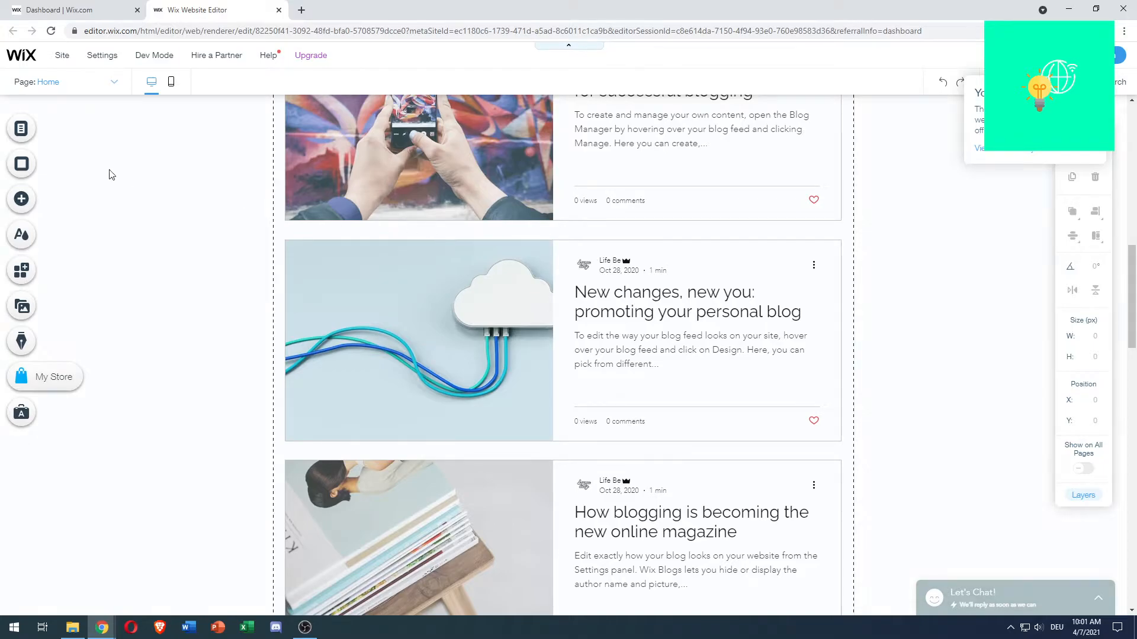
mouse_move(22, 128)
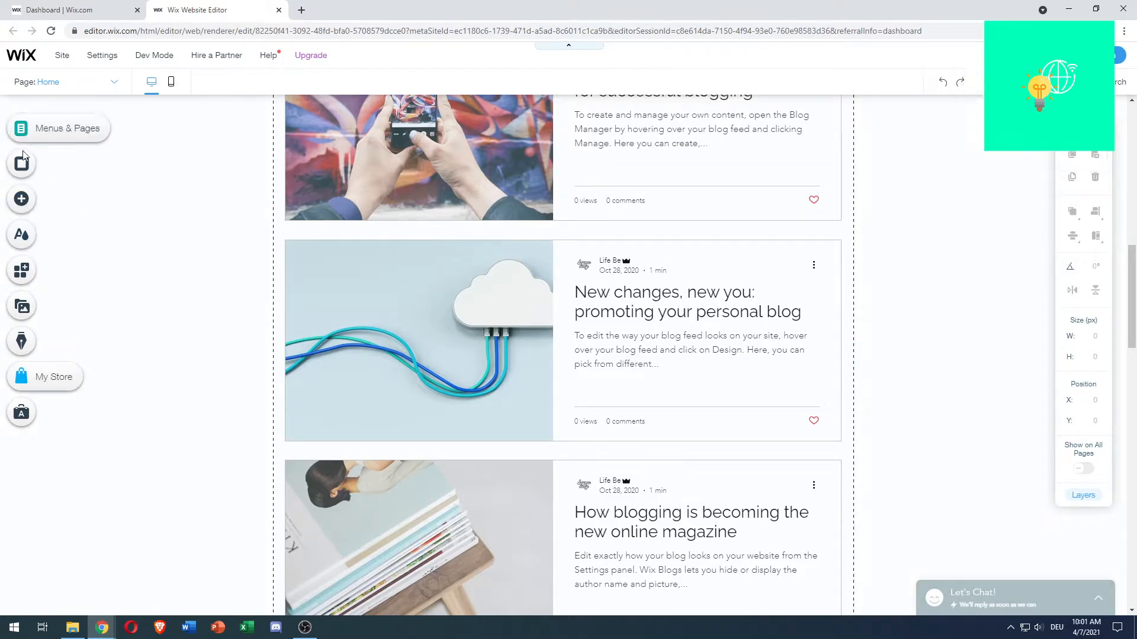
mouse_move(21, 199)
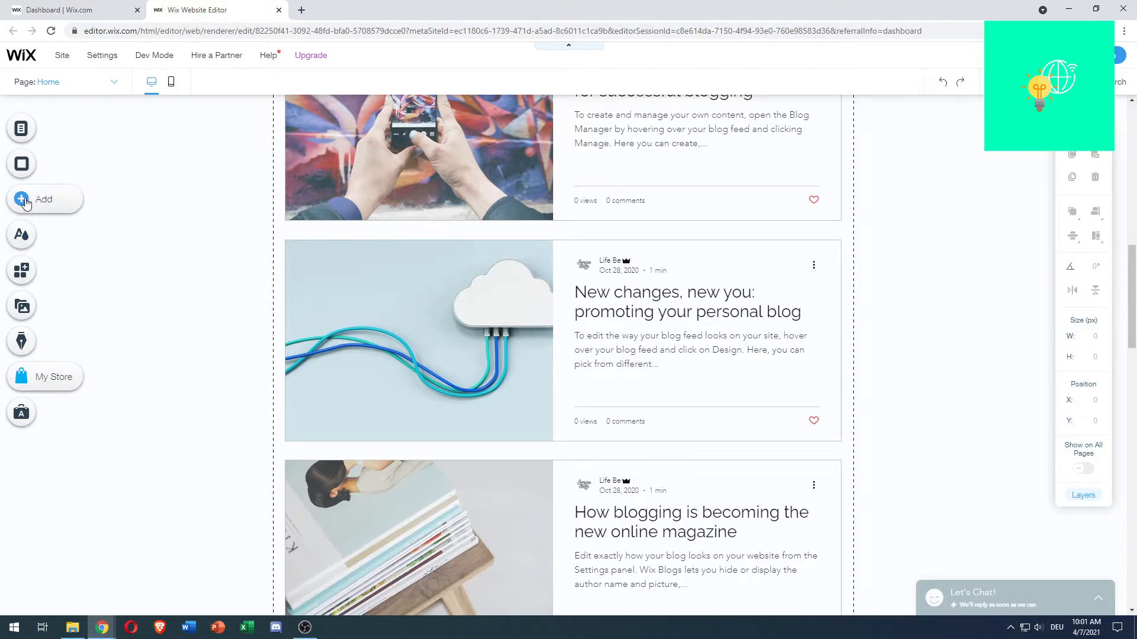
Step: Open the Add elements panel and browse to the Interactive category
left_click(21, 199)
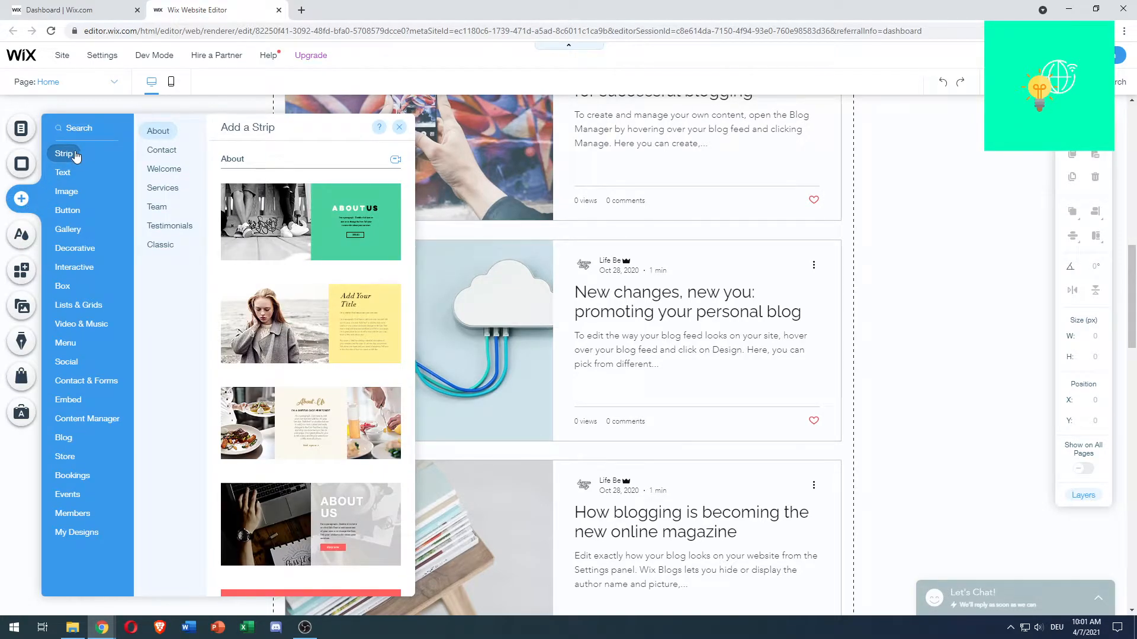
left_click(81, 324)
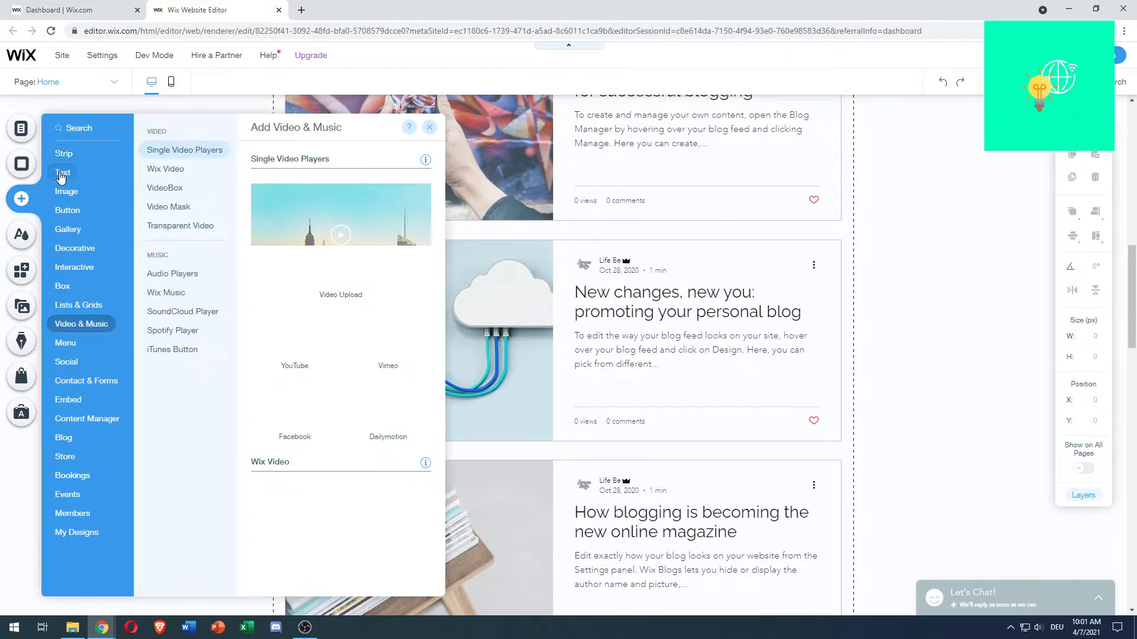
left_click(66, 191)
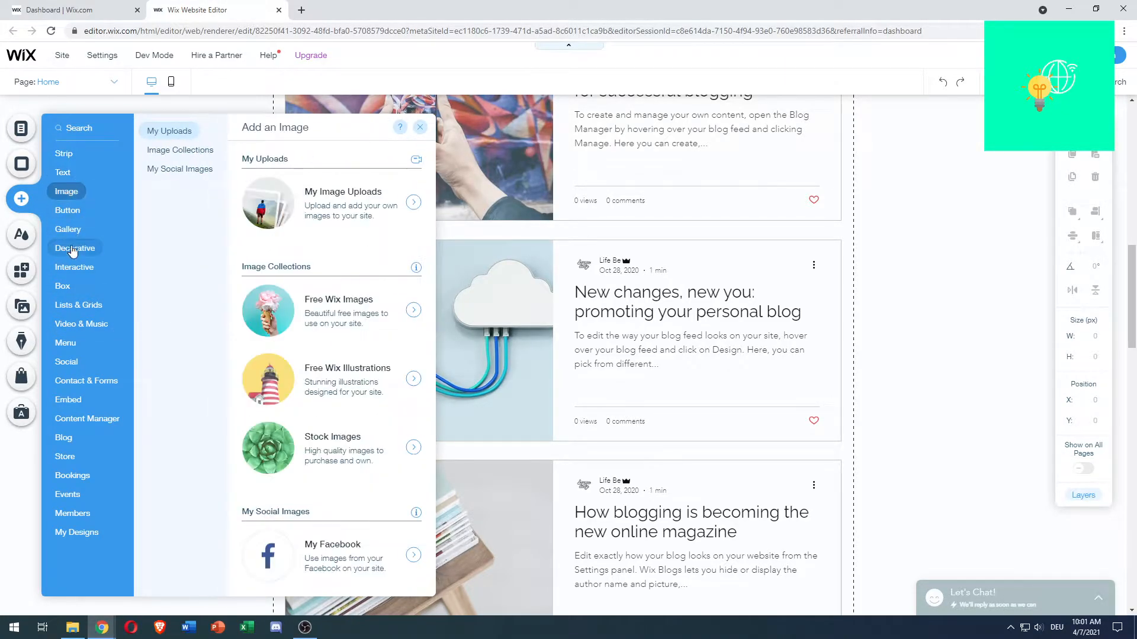
left_click(74, 267)
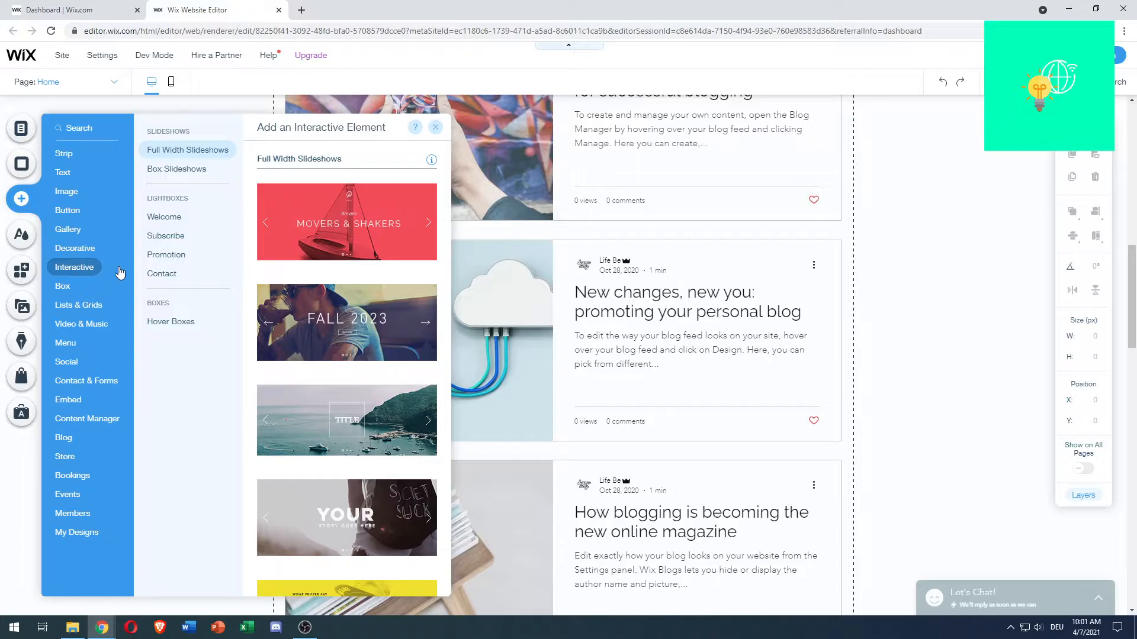
mouse_move(178, 210)
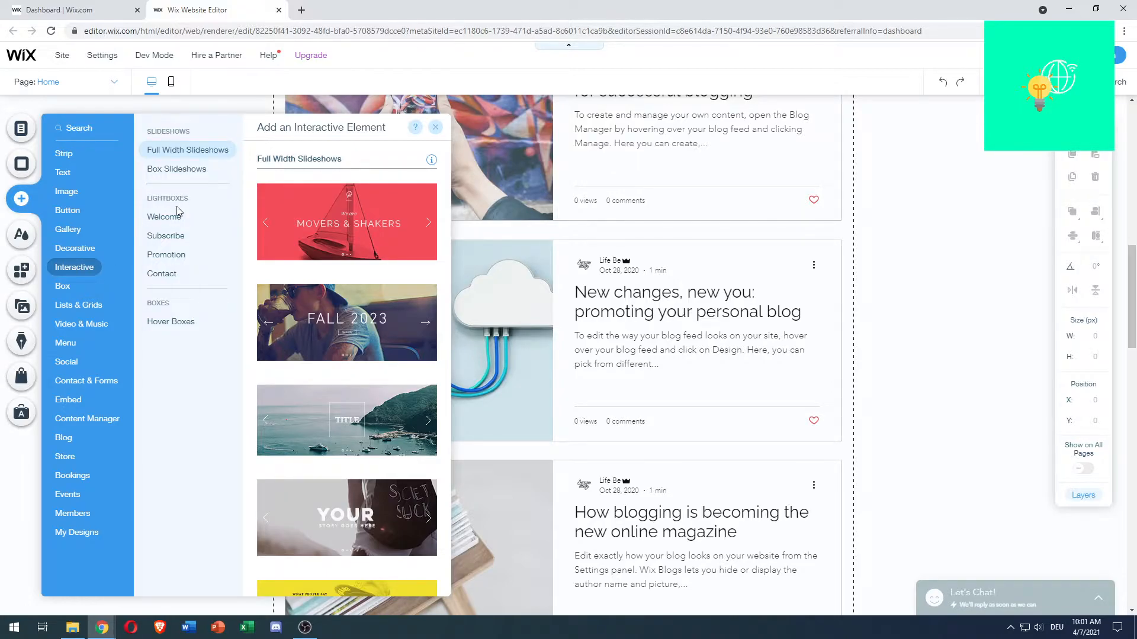
Step: Browse and scroll through the Lightboxes > Subscribe designs
left_click(166, 236)
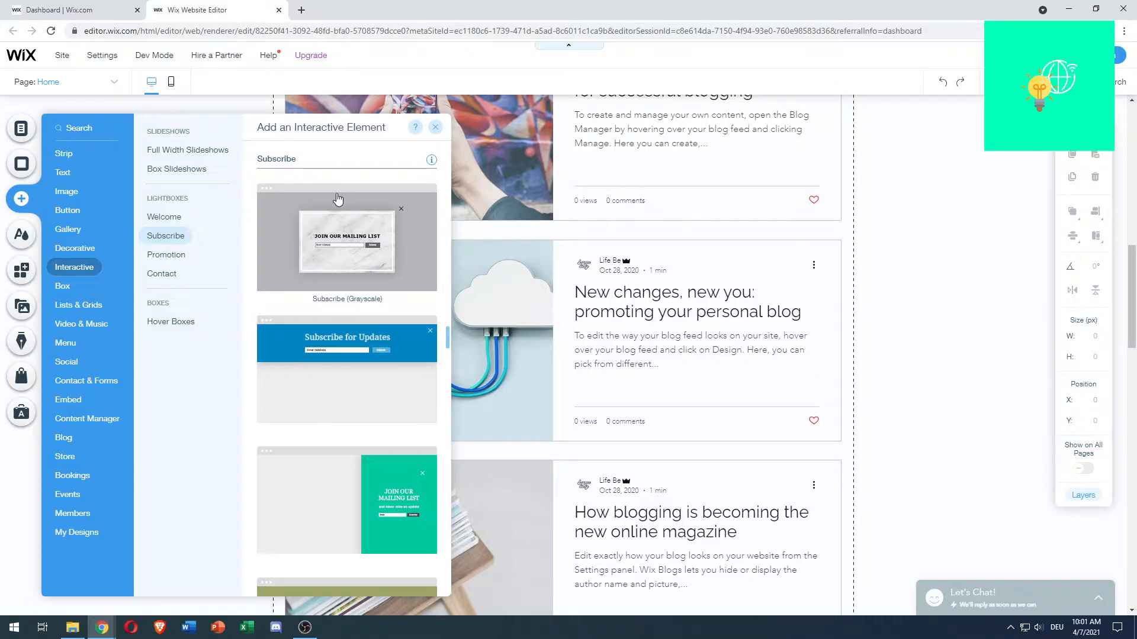
mouse_move(348, 264)
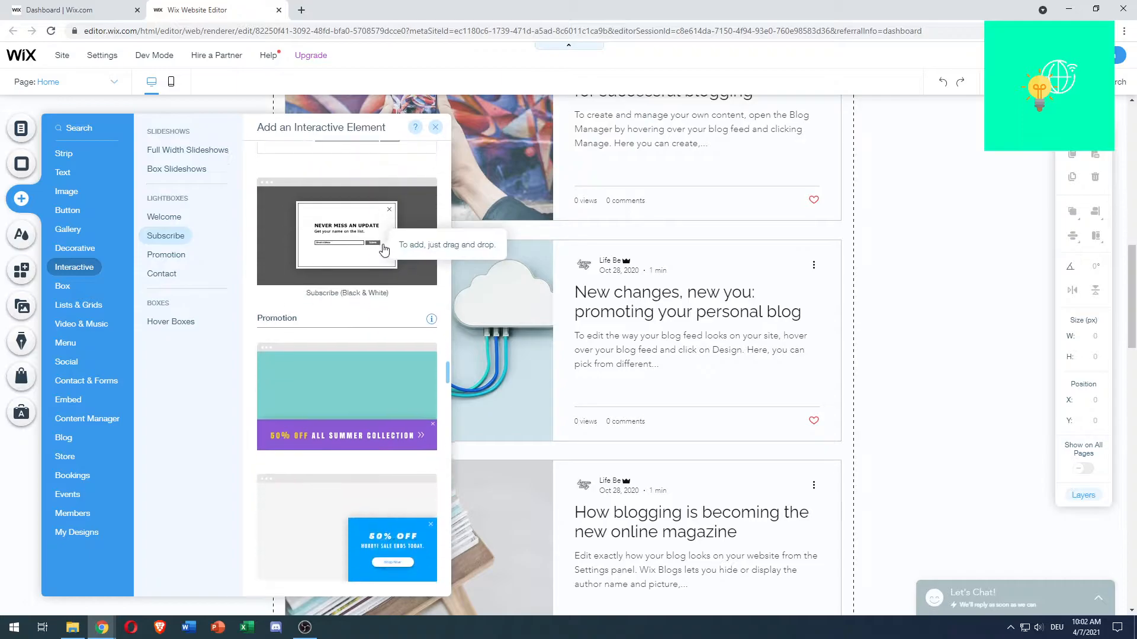
scroll("down", 3)
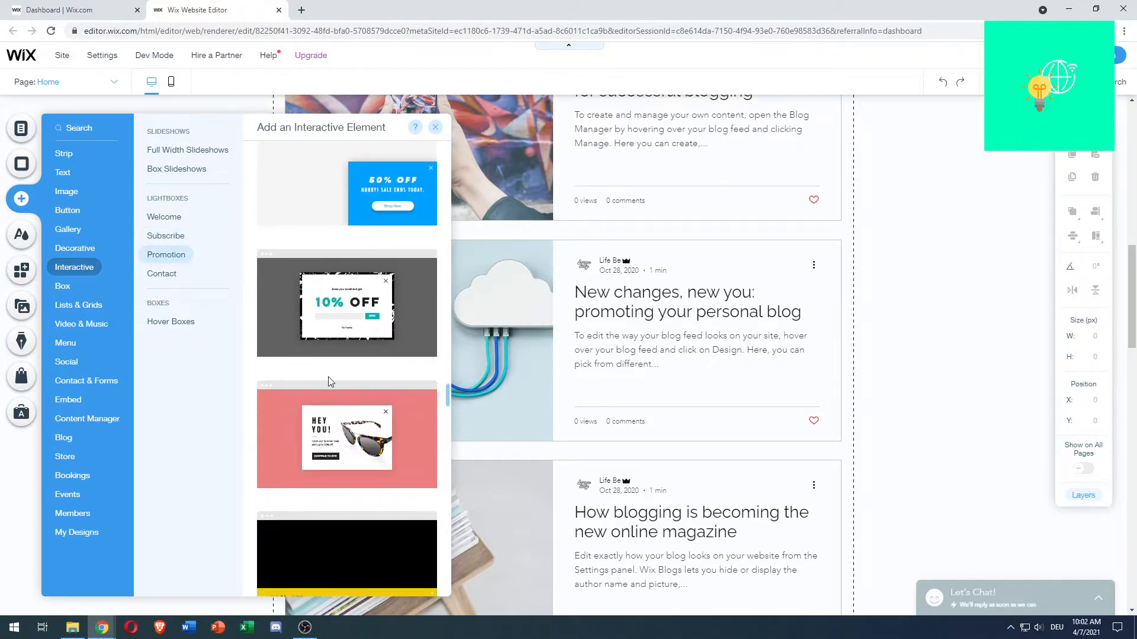
scroll("down", 3)
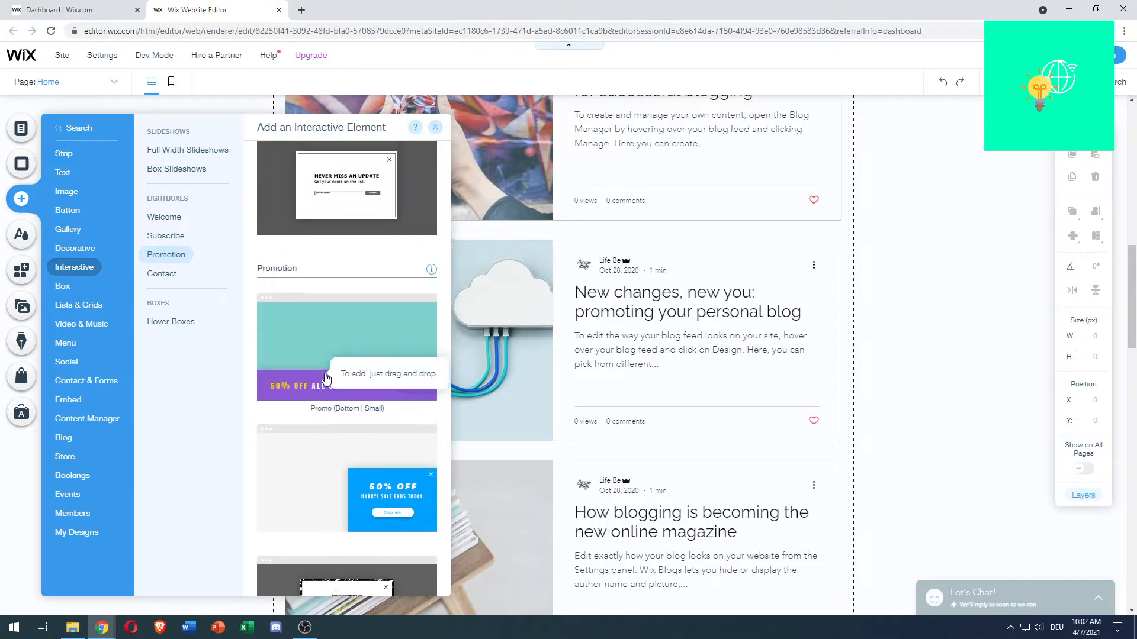
left_click(165, 235)
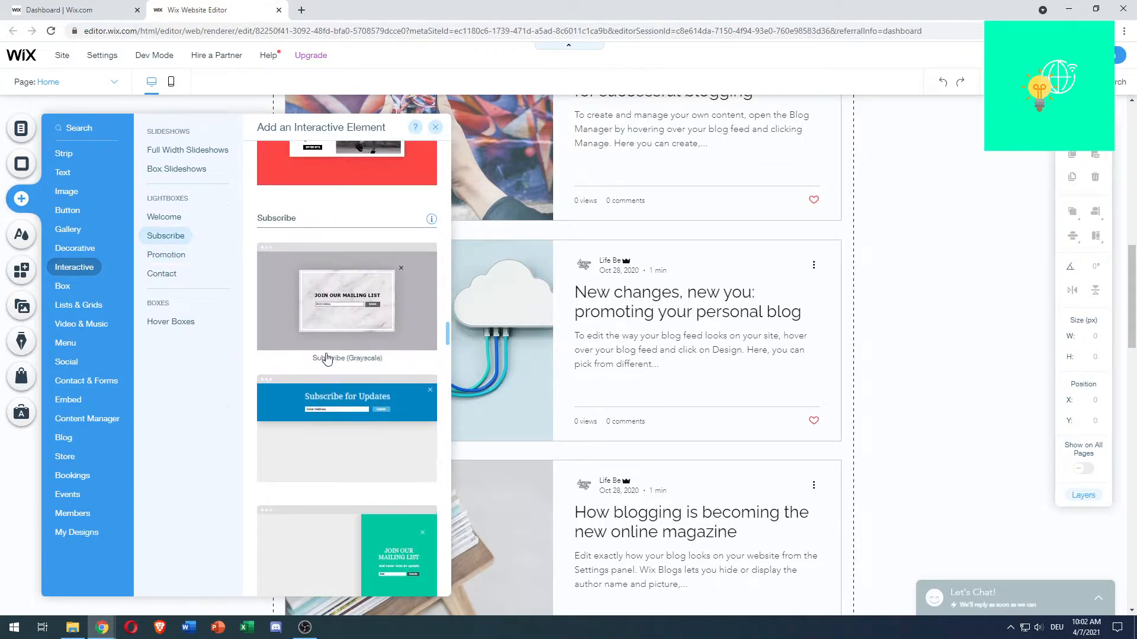
scroll("down", 3)
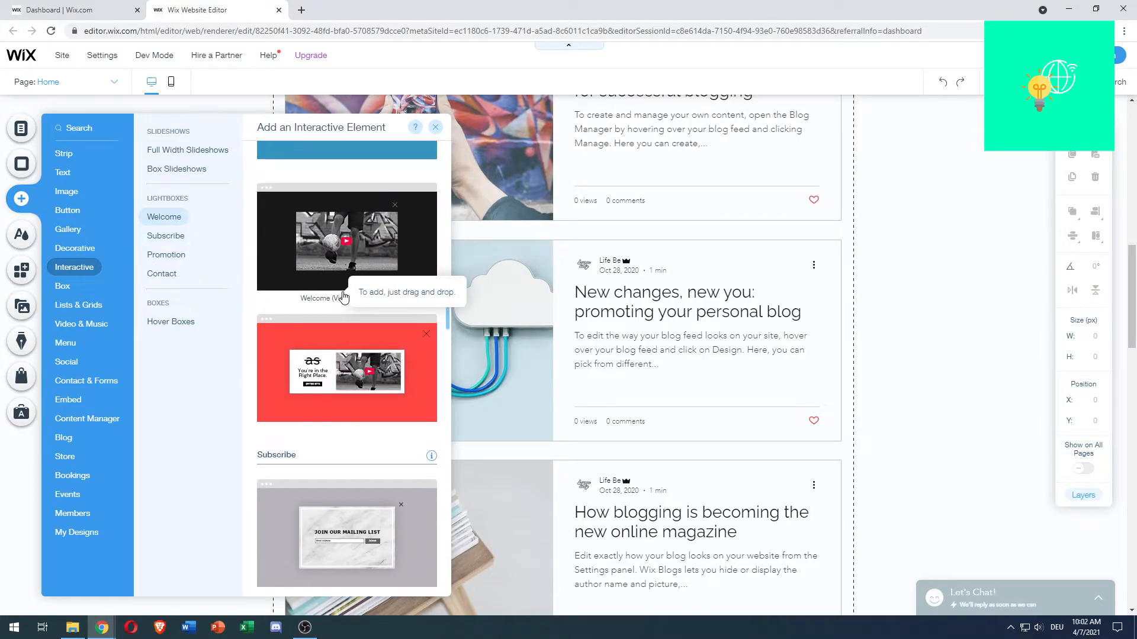
Step: Add the Subscribe (Grayscale) lightbox to the home page and open its Settings
left_click(435, 127)
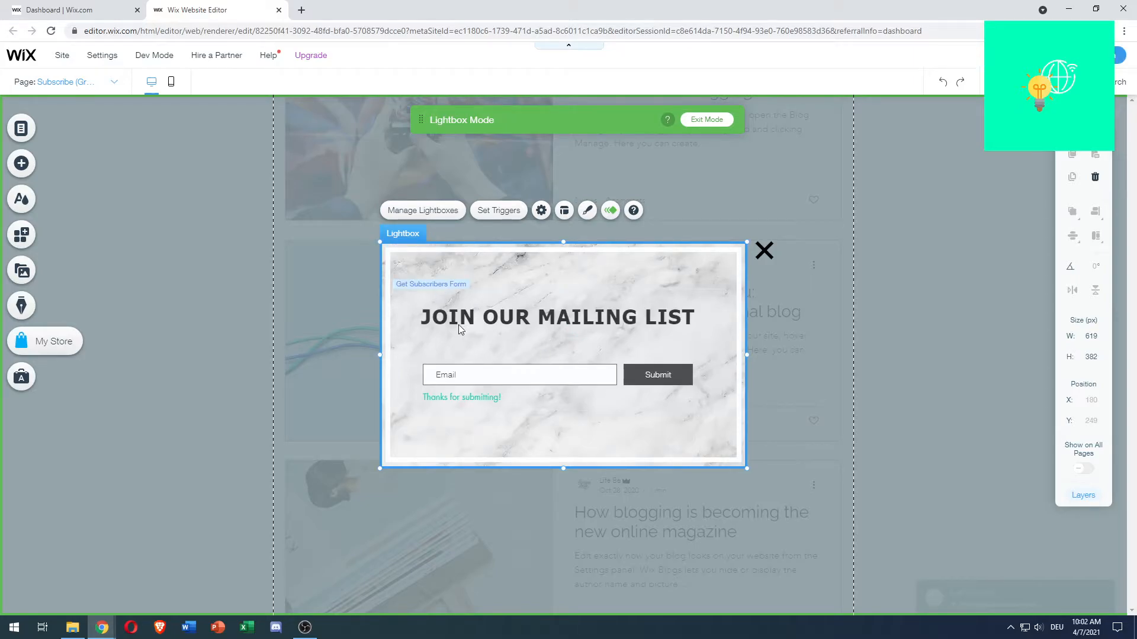
mouse_move(556, 347)
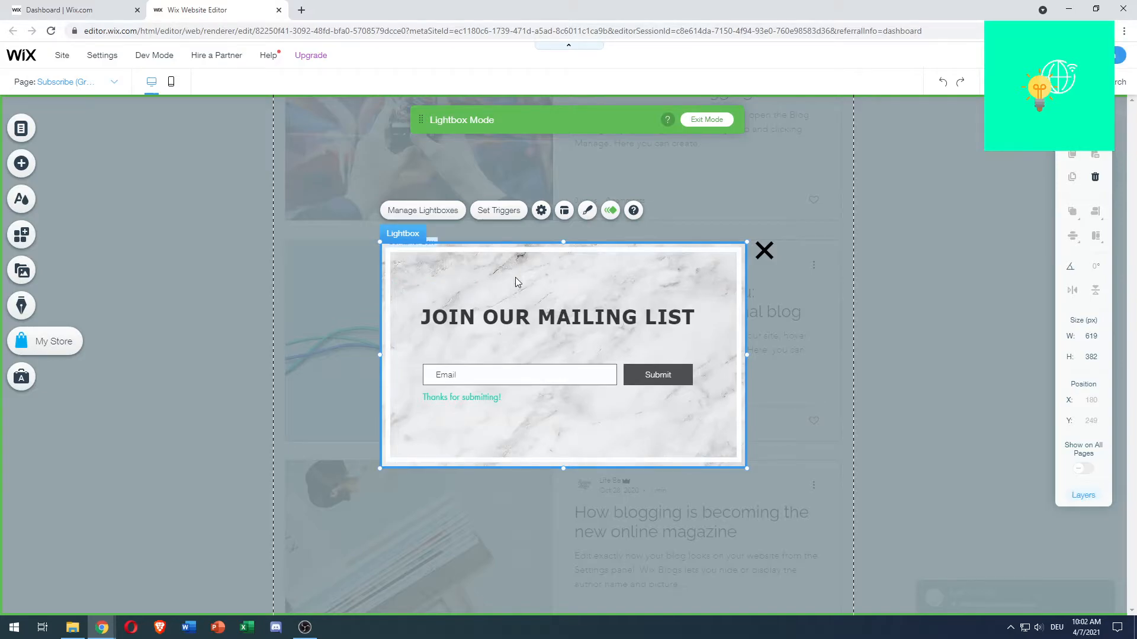
left_click(540, 210)
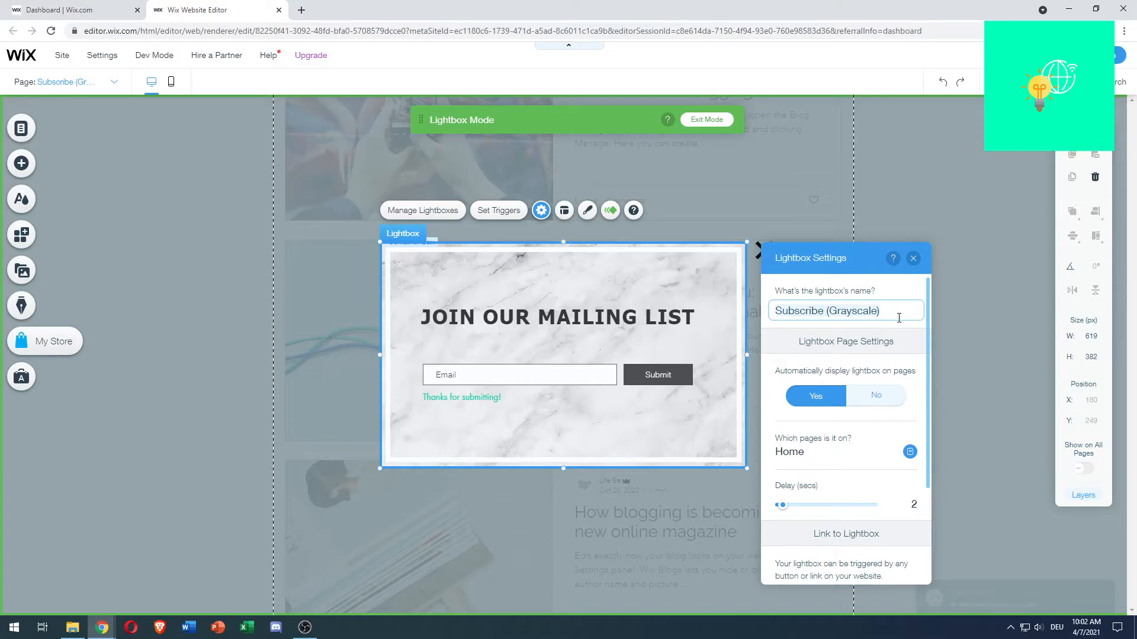
Step: Enter 'Join For Discounts' as the lightbox's name in Lightbox Settings
type("Jon")
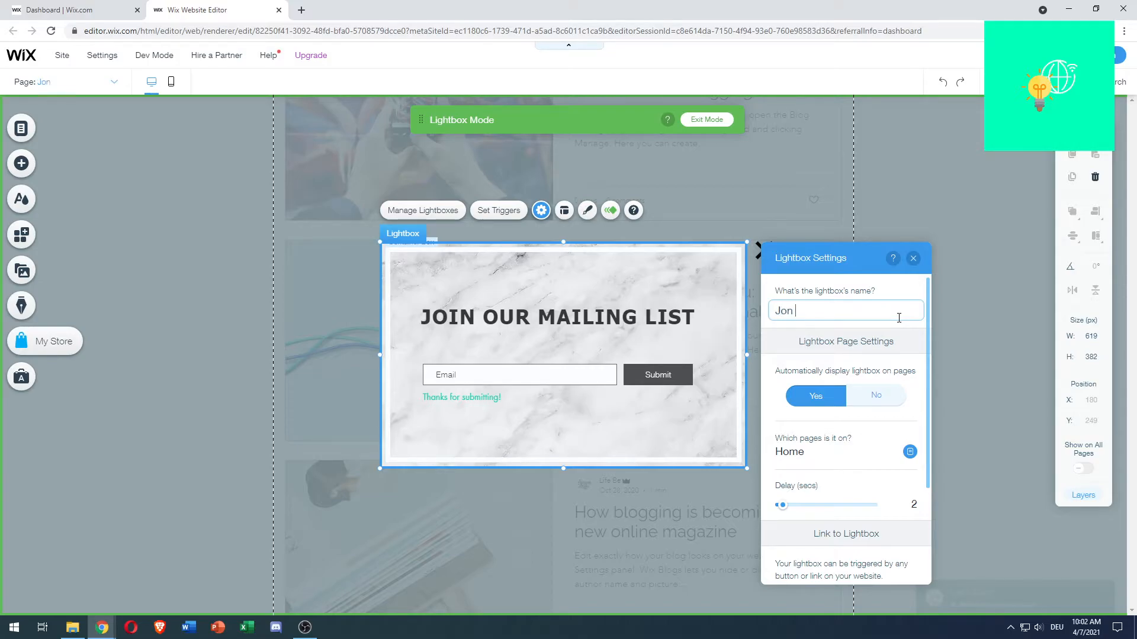
key("BackSpace")
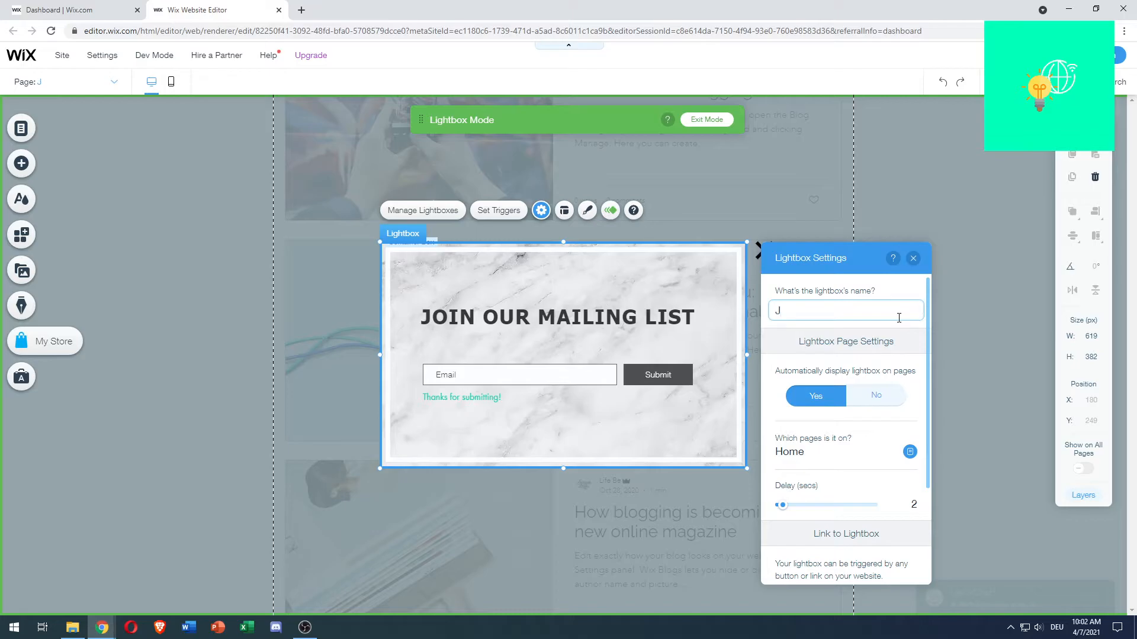
type("oin Fo")
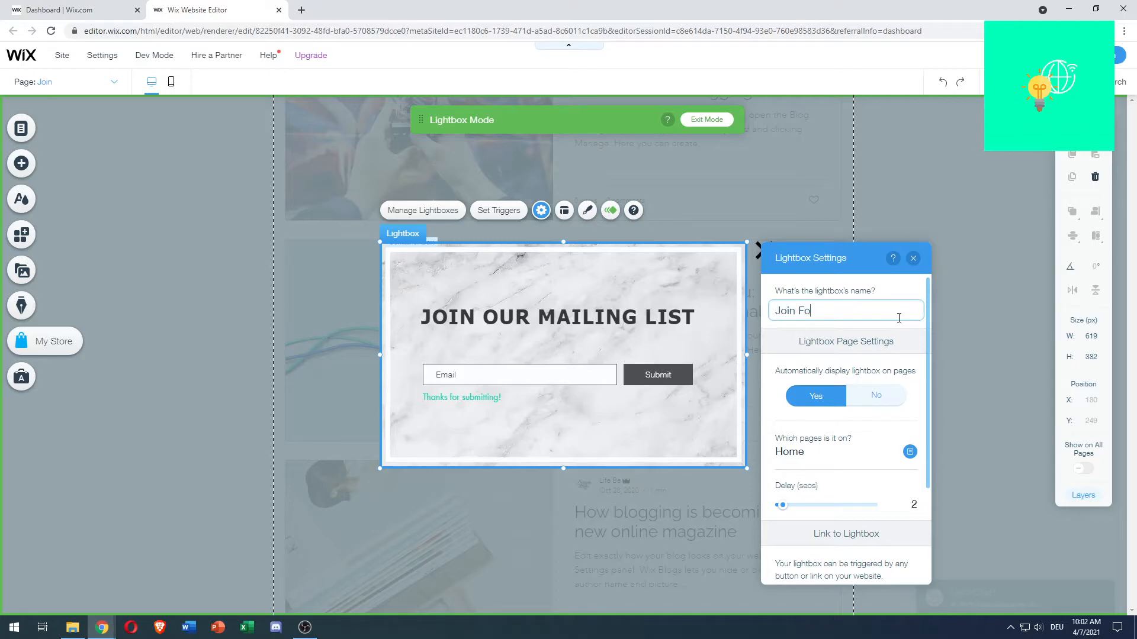
type("r")
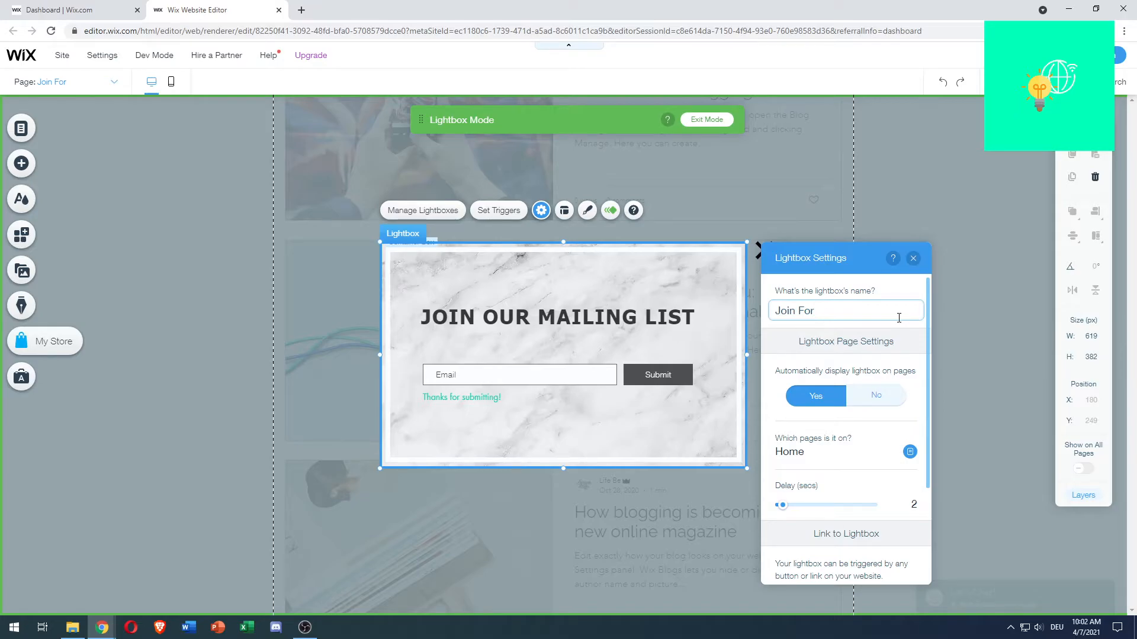
type("Dis")
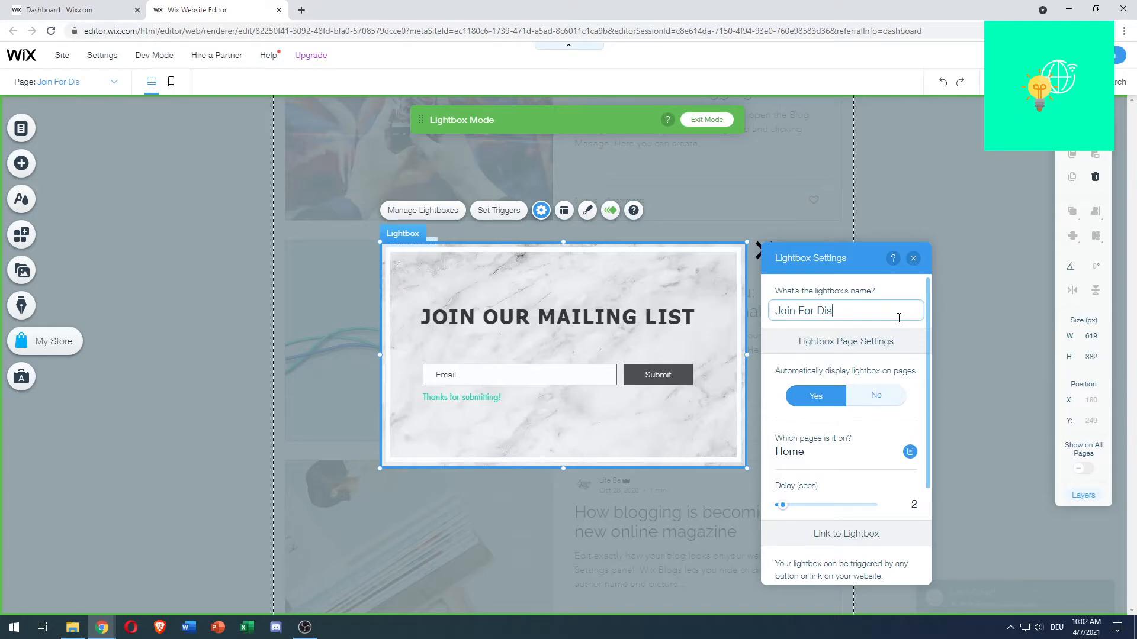
type("counts")
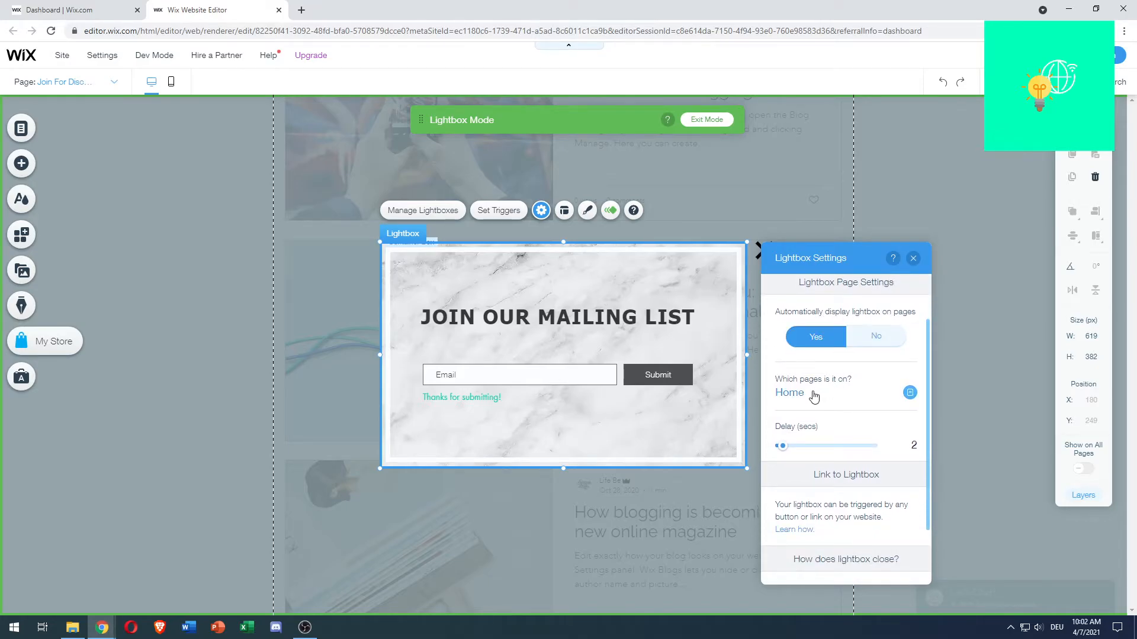
Step: Choose Home and Shop as the pages where the lightbox appears
scroll("down", 3)
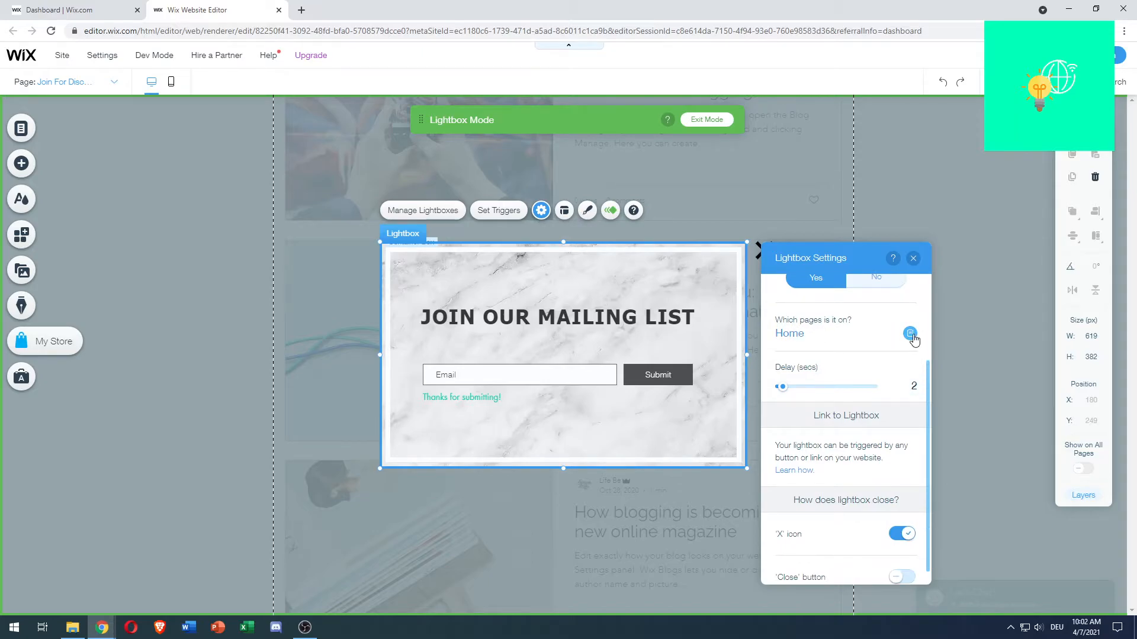
left_click(911, 334)
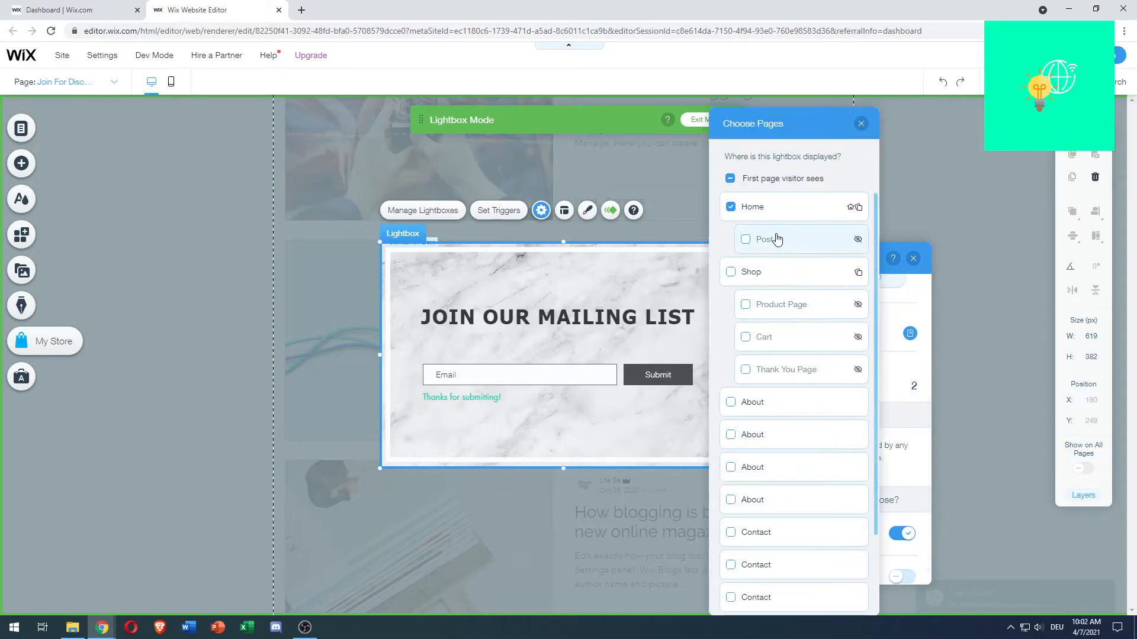
scroll("down", 3)
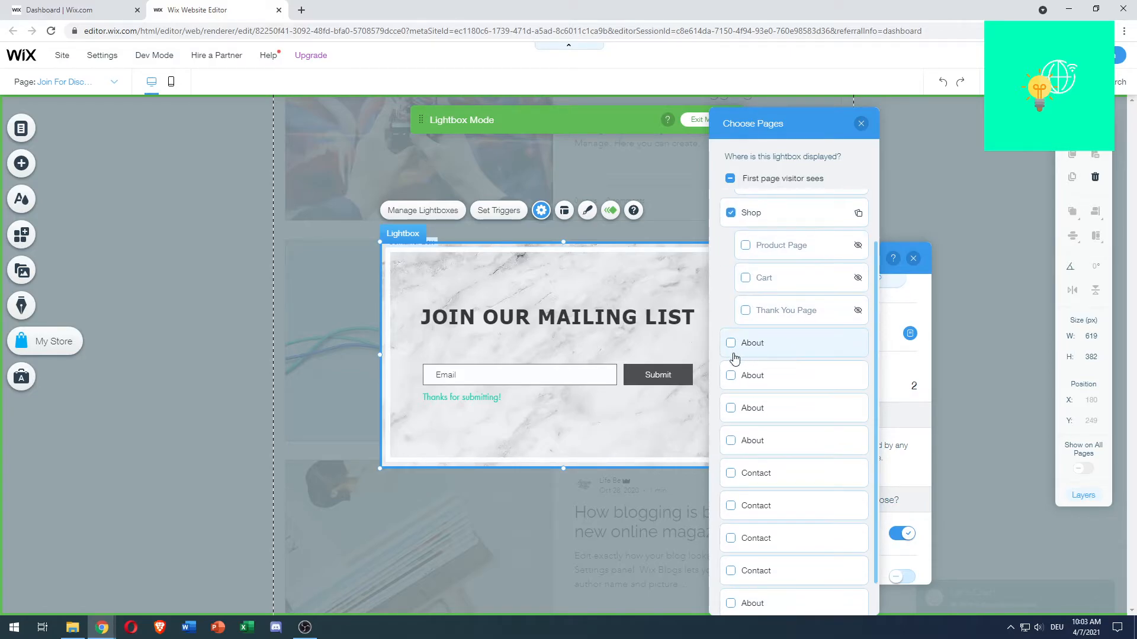
scroll("down", 3)
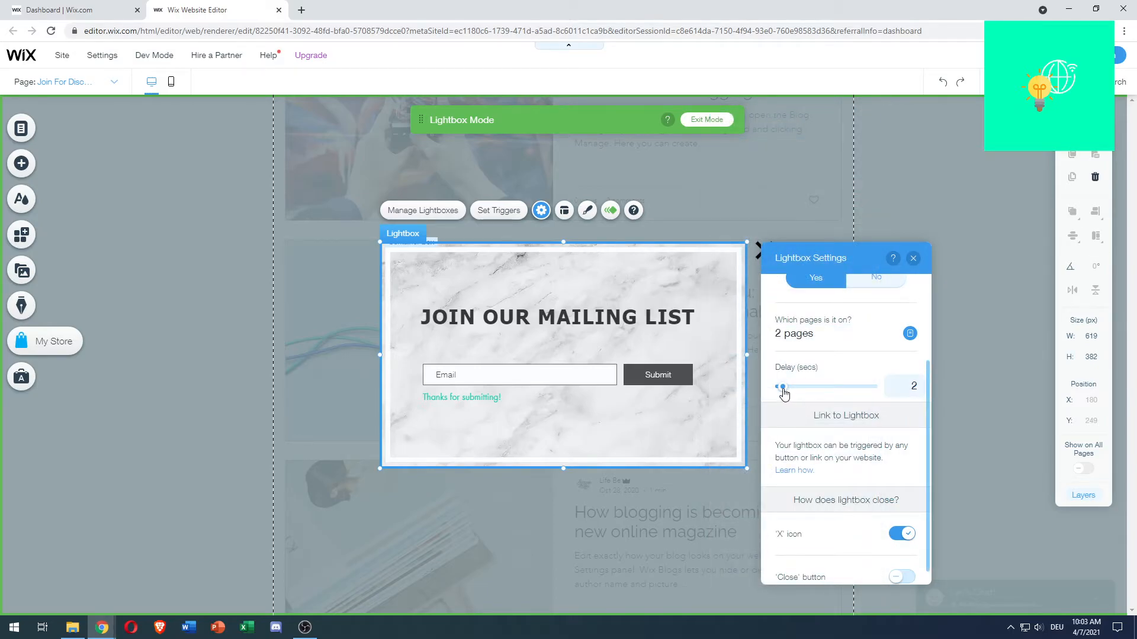
Step: Drag the Delay (secs) slider to 20 seconds
left_click_drag(783, 387, 805, 387)
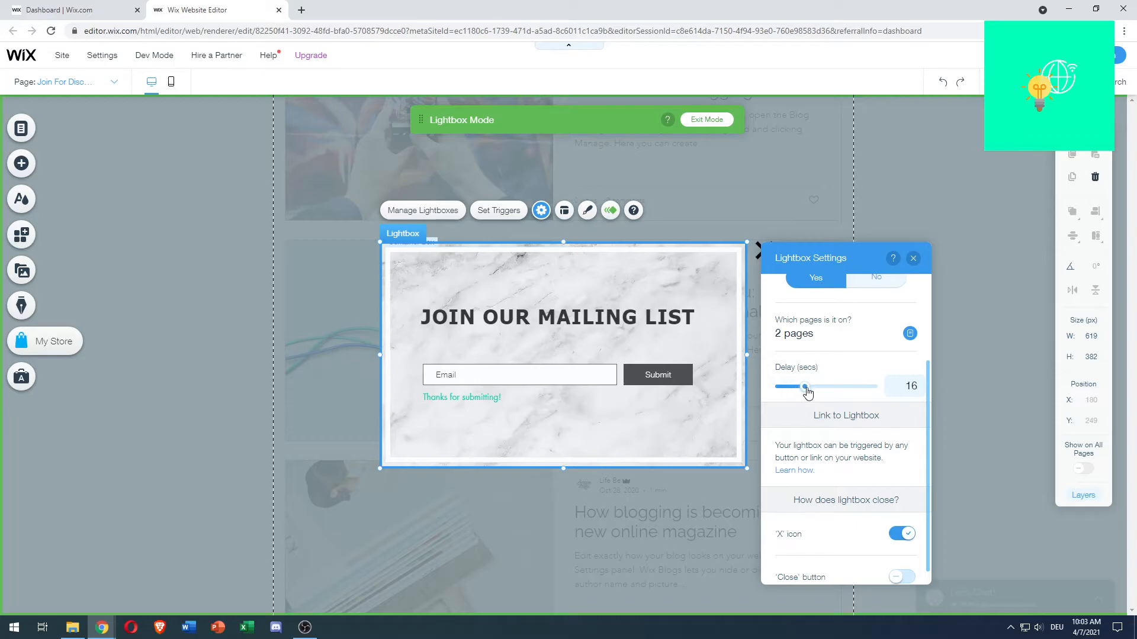
left_click_drag(800, 386, 810, 387)
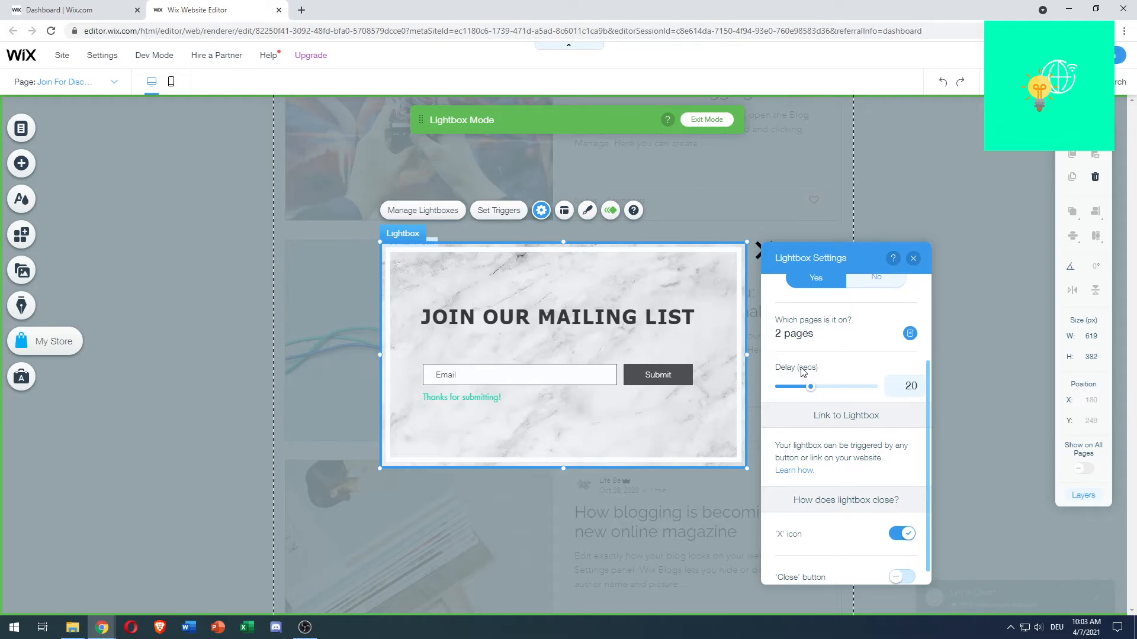
mouse_move(822, 369)
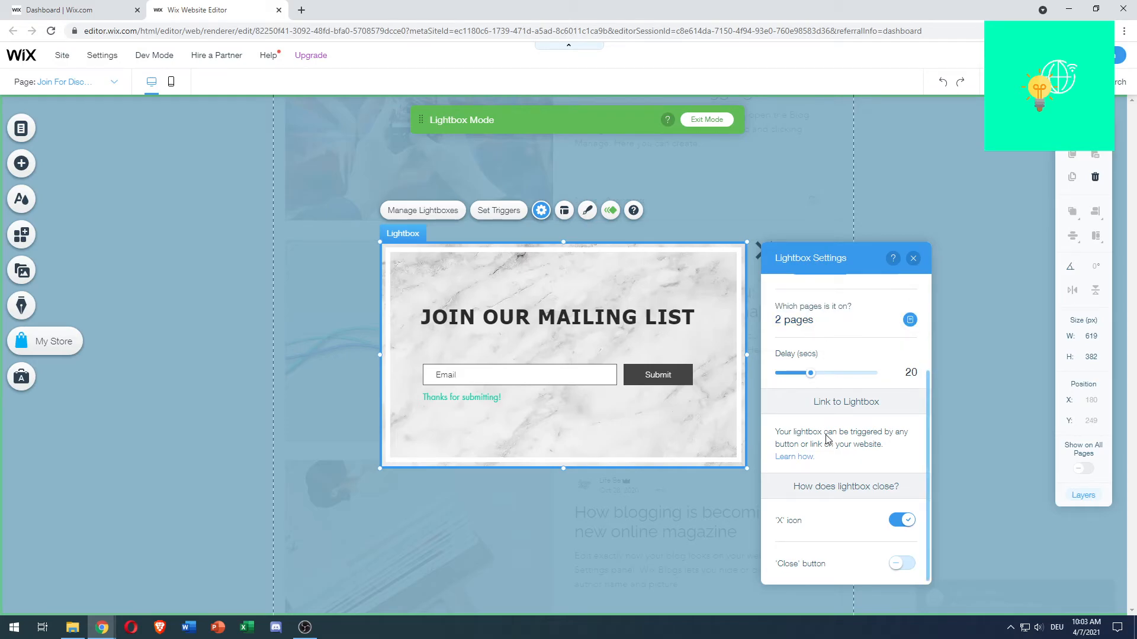
mouse_move(807, 495)
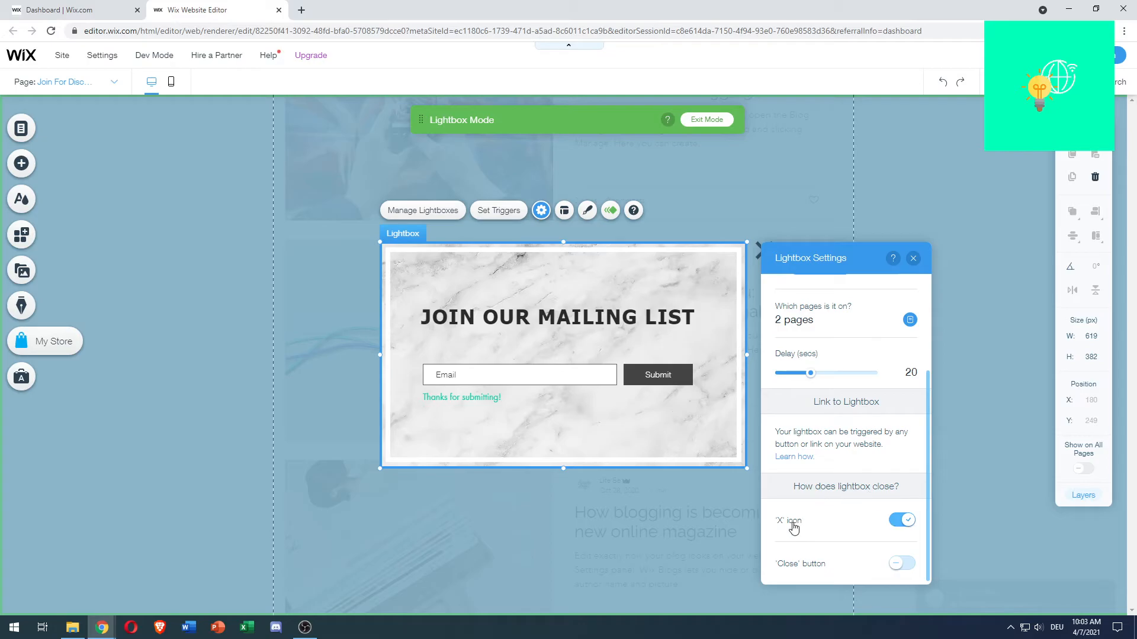
Step: Try the Close button option, keep the X icon on, and close Lightbox Settings
left_click(902, 564)
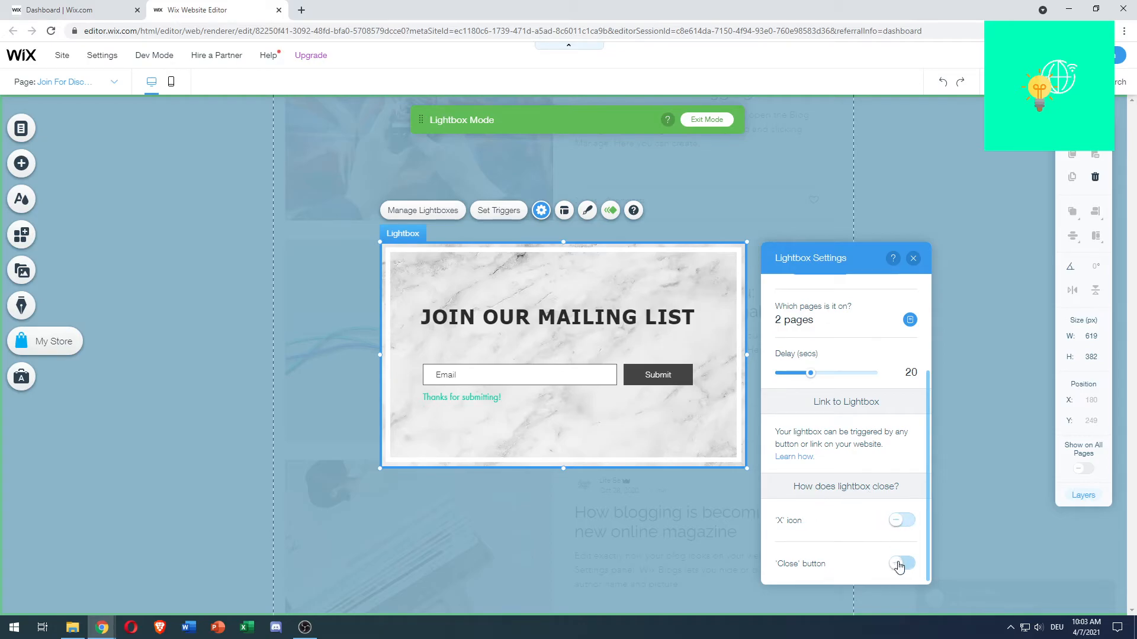
left_click(901, 563)
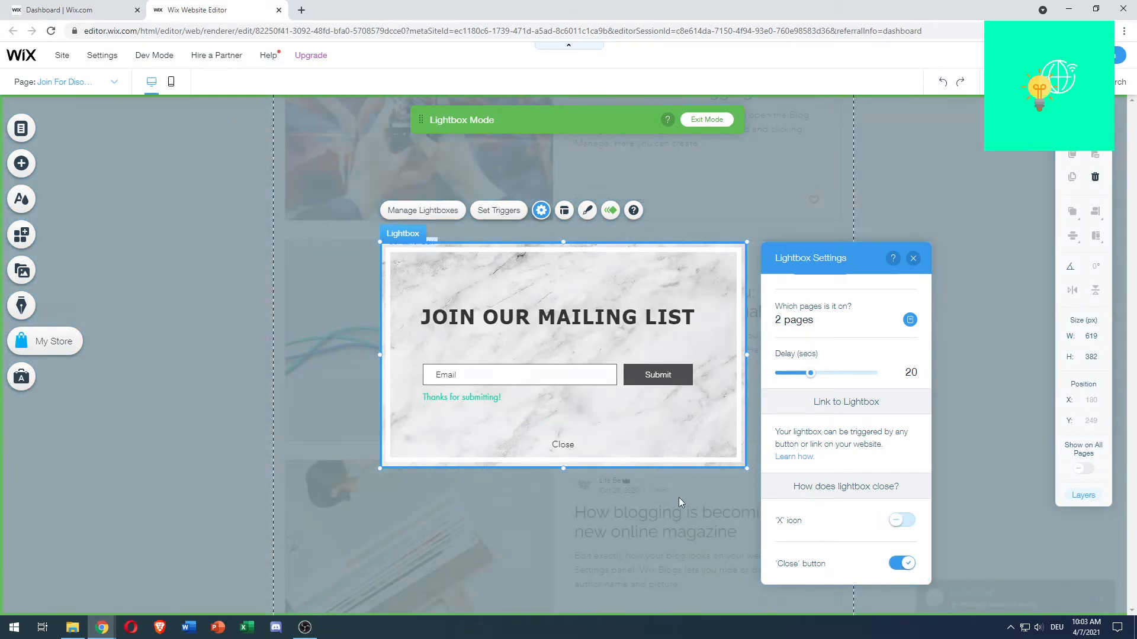
left_click(902, 520)
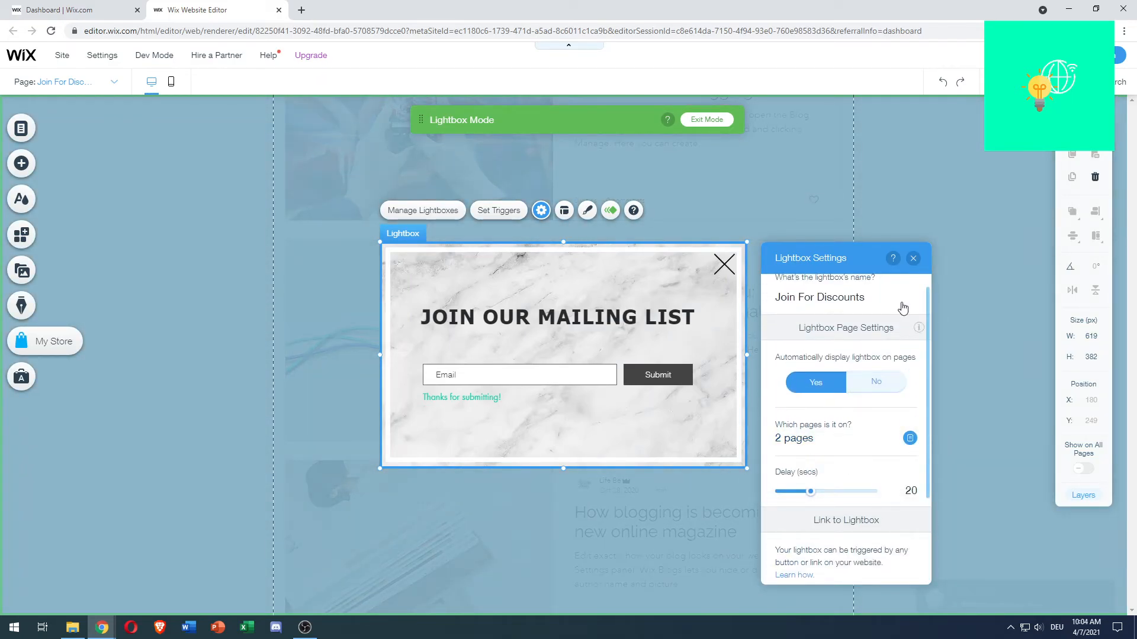
left_click(913, 258)
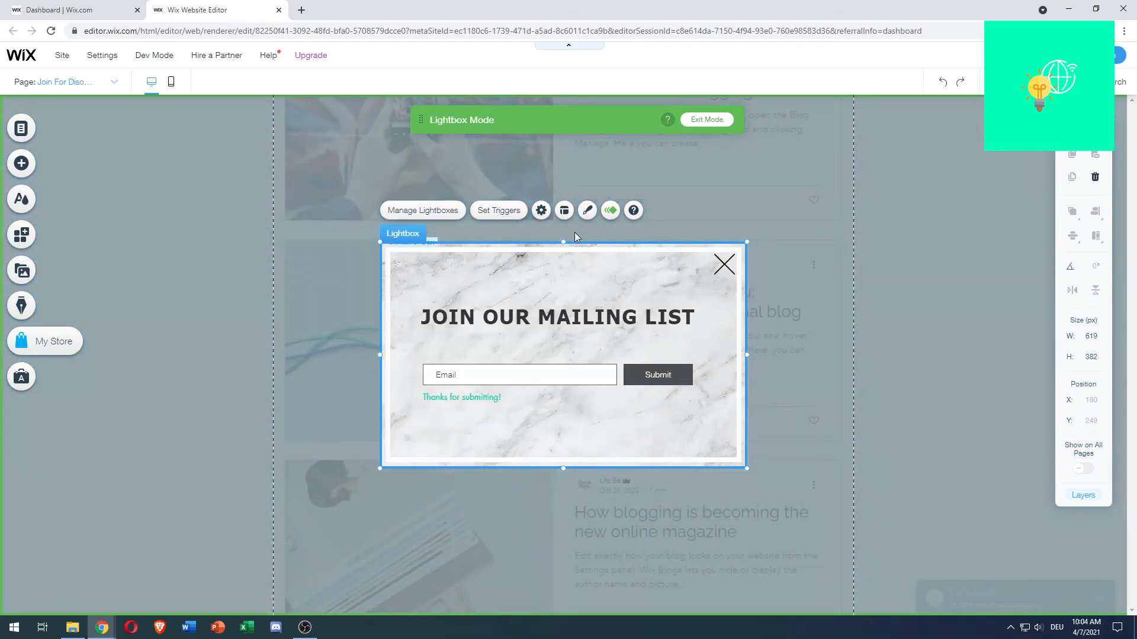
Step: Open the Lightbox Background panel from the toolbar's Layout options
left_click(563, 211)
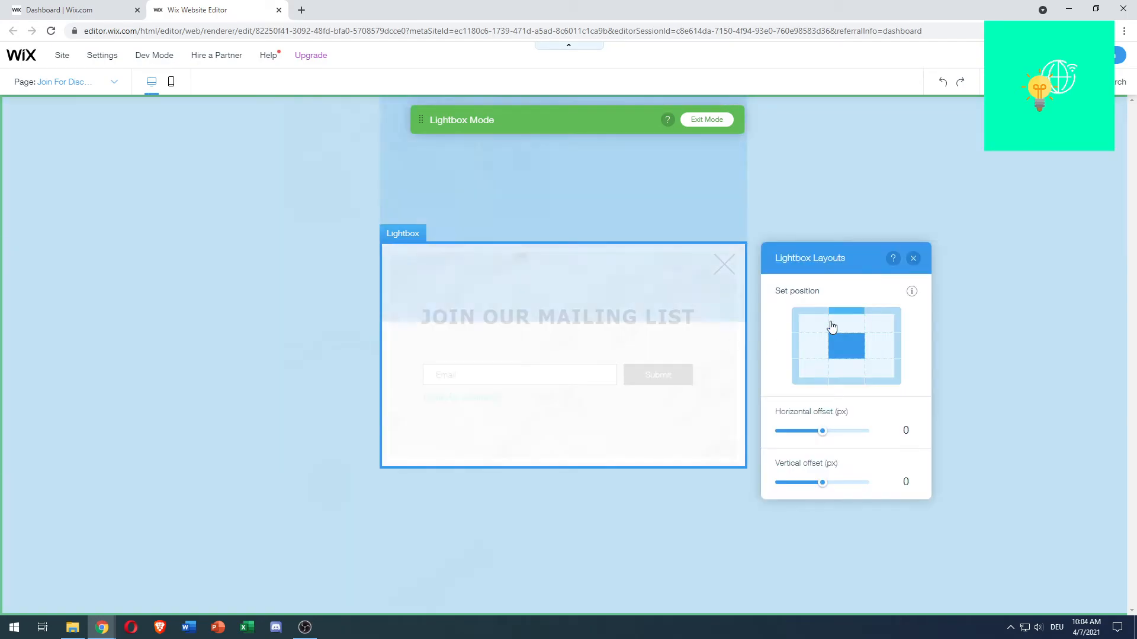
left_click(812, 375)
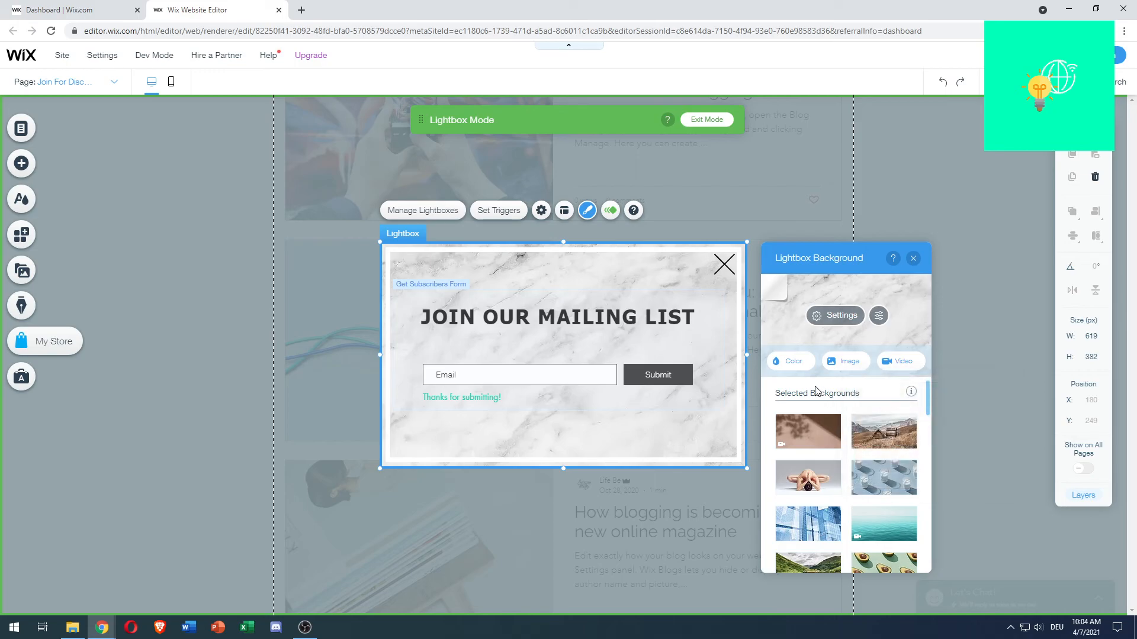
Step: Scroll the Selected Backgrounds list, then close the panel keeping the grey marble background
scroll("down", 3)
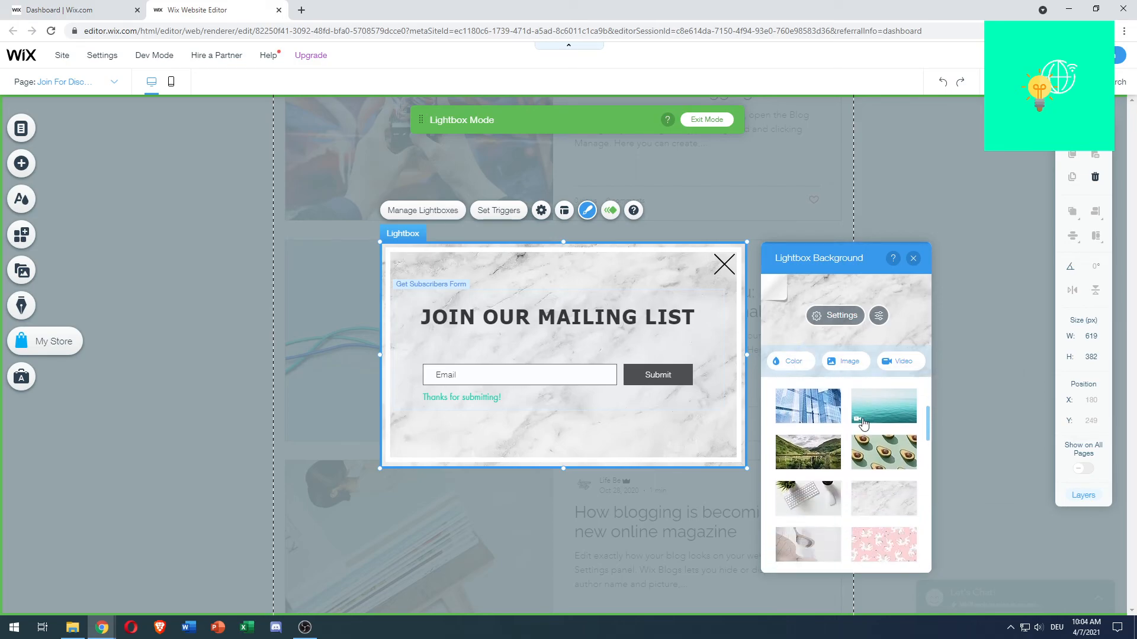
left_click(913, 258)
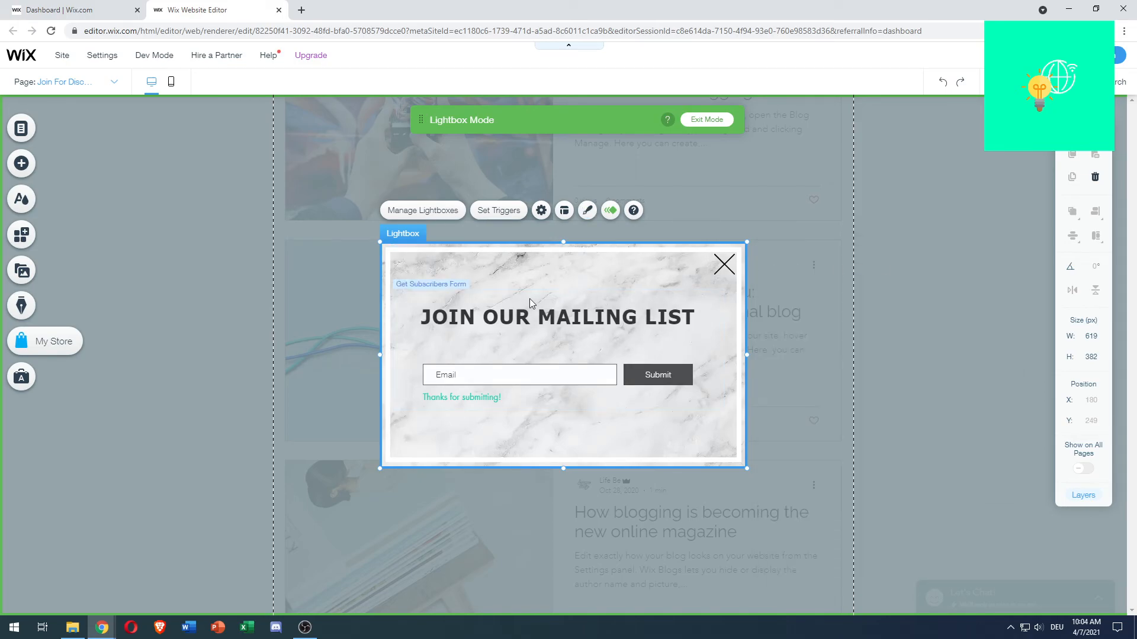
mouse_move(607, 321)
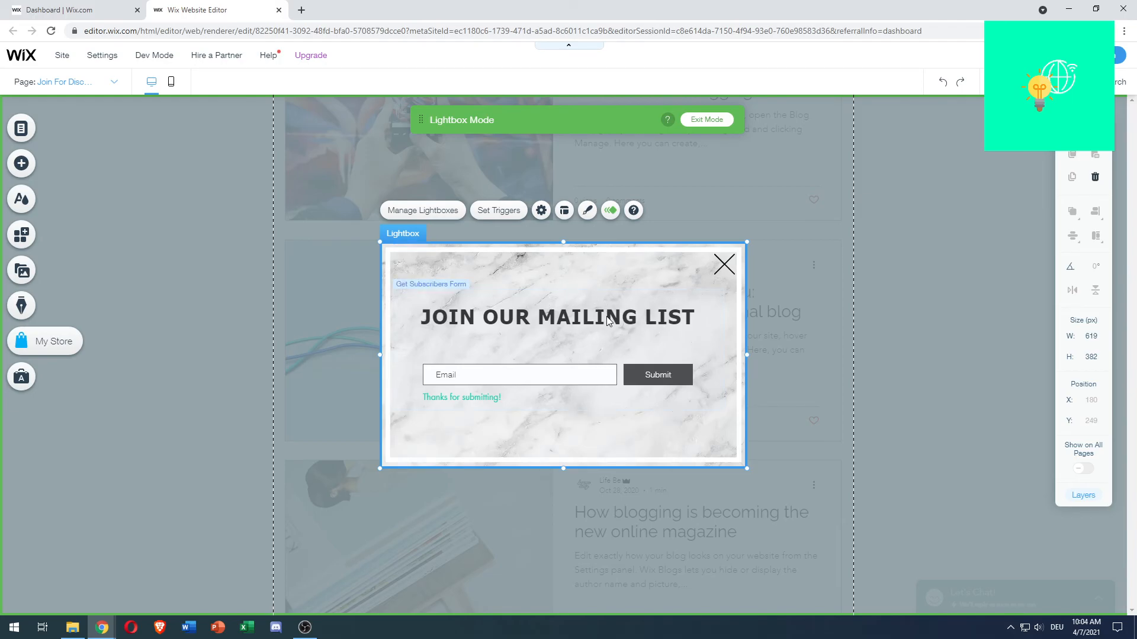